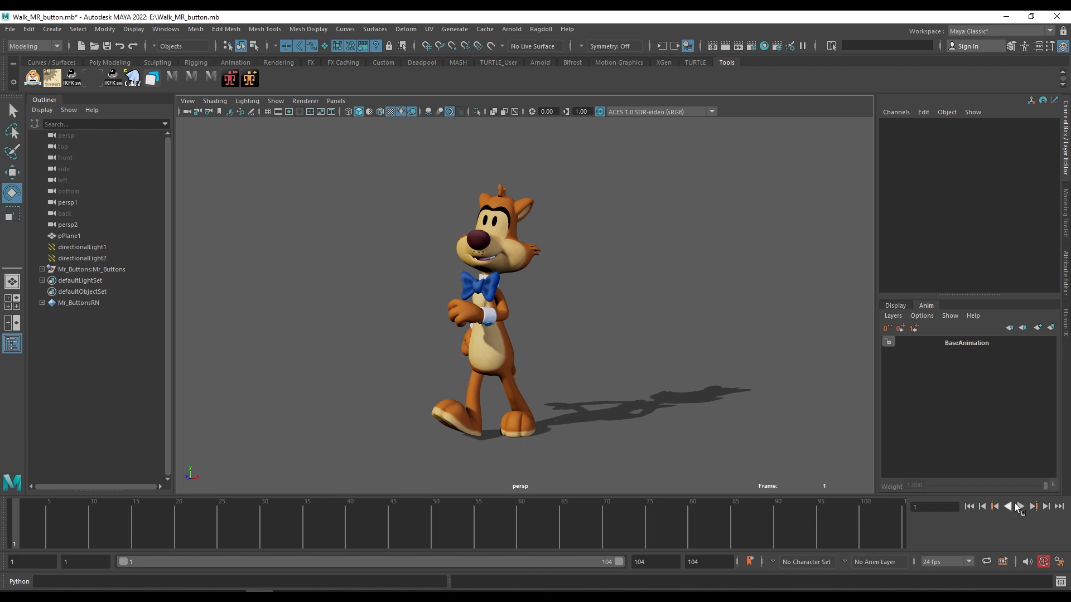
Review the walk cycle, return to the start, and create AnimLayer1 from the head control.
{"action": "left_click", "coordinate": [1020, 507]}
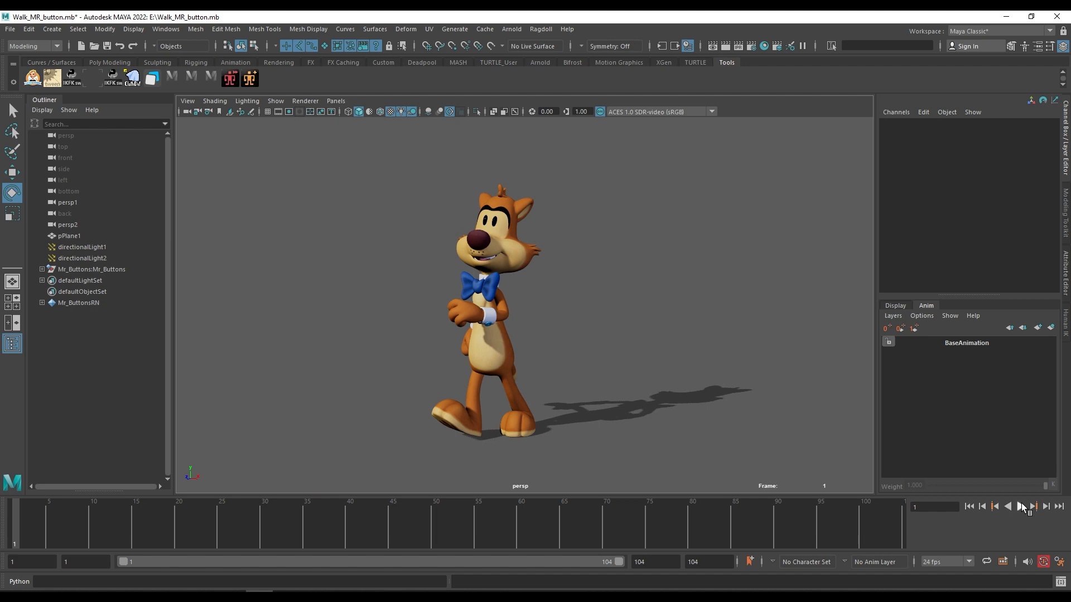
{"action": "left_click", "coordinate": [1020, 507]}
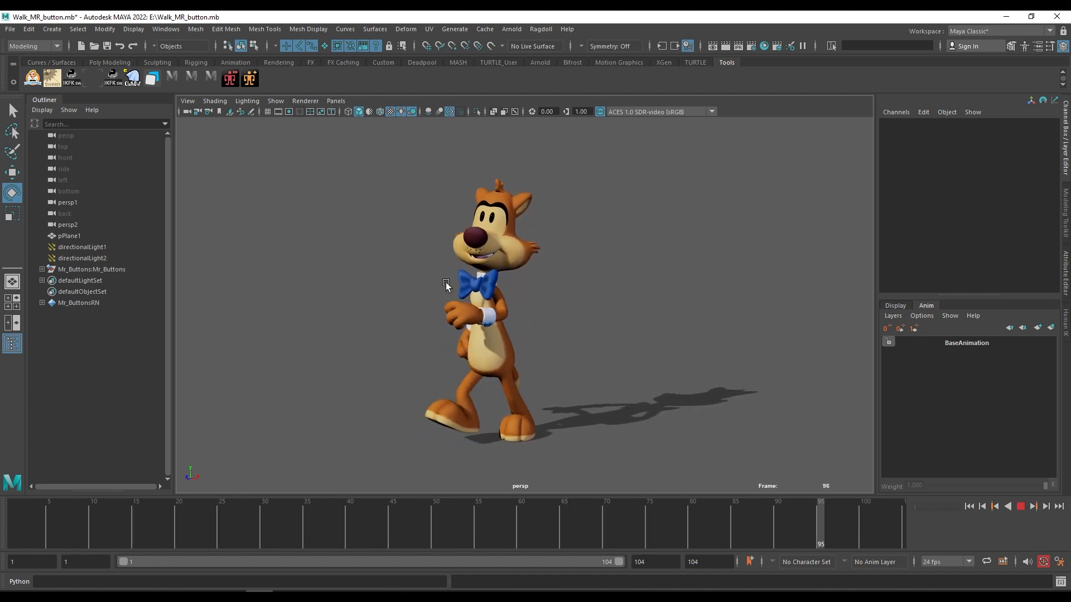
{"action": "left_click", "coordinate": [1019, 506]}
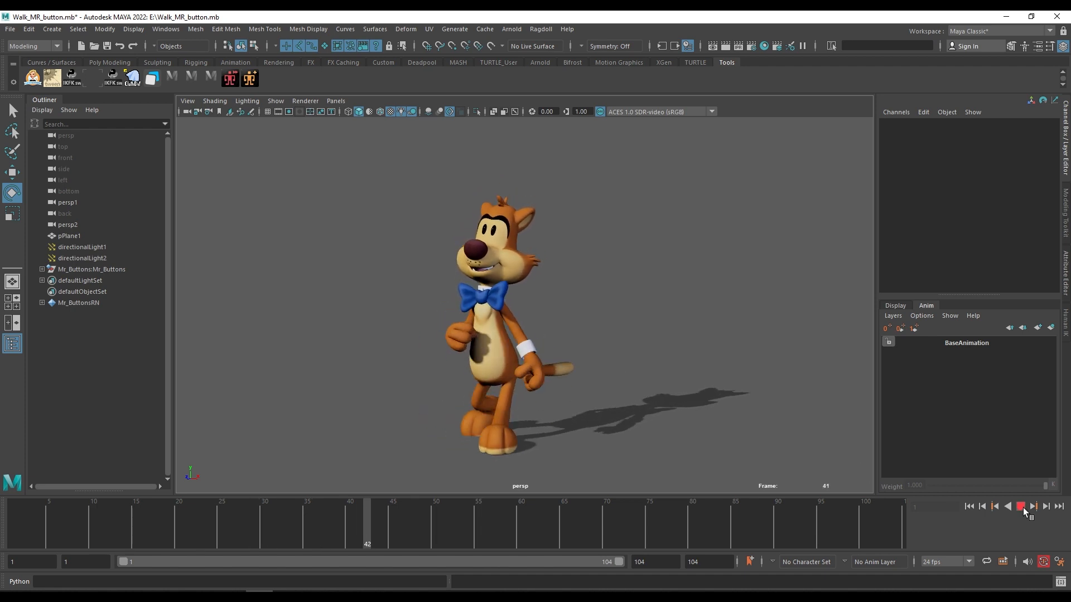
{"action": "left_click", "coordinate": [1031, 506]}
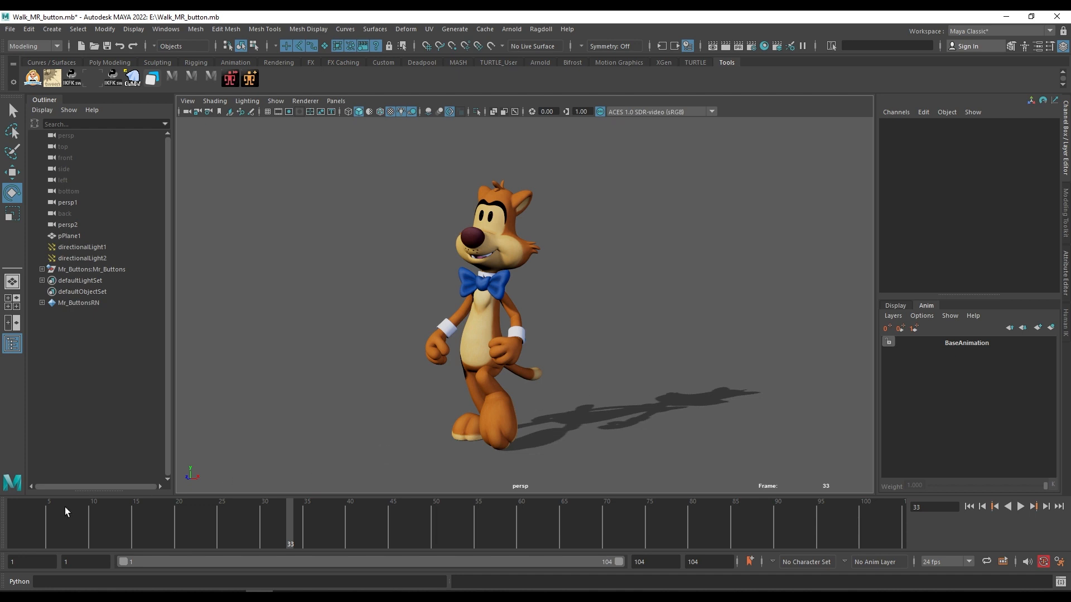
{"action": "left_click", "coordinate": [1019, 506]}
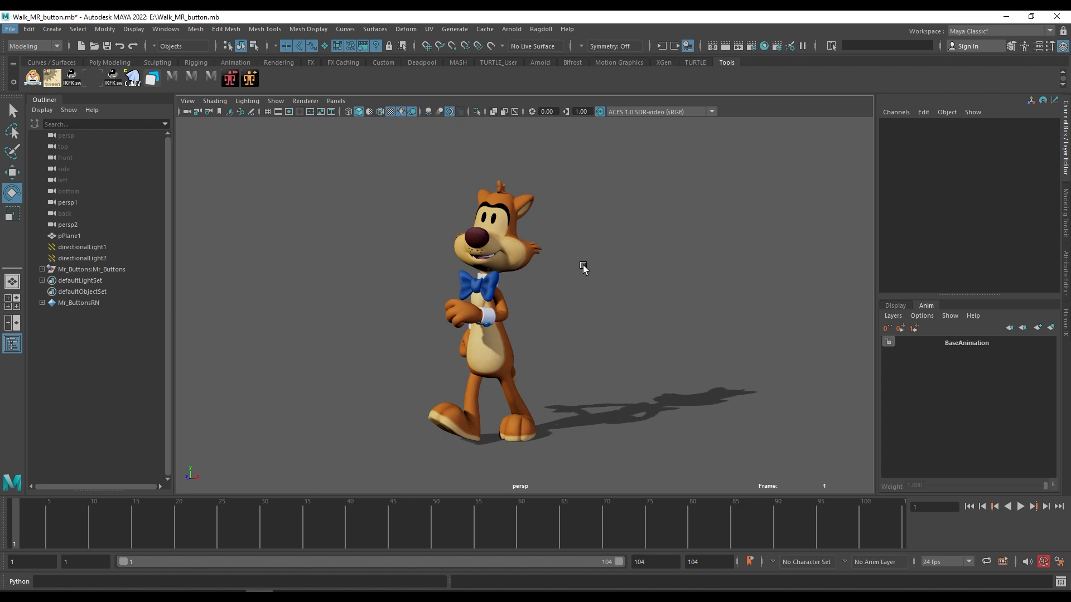
{"action": "mouse_move", "coordinate": [576, 237]}
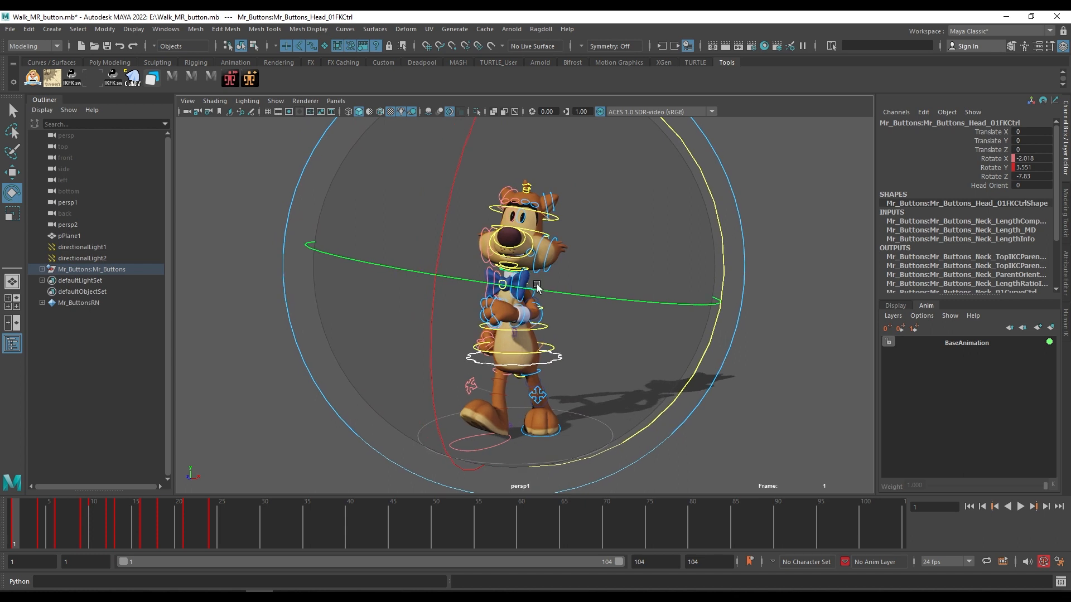
{"action": "mouse_move", "coordinate": [559, 354]}
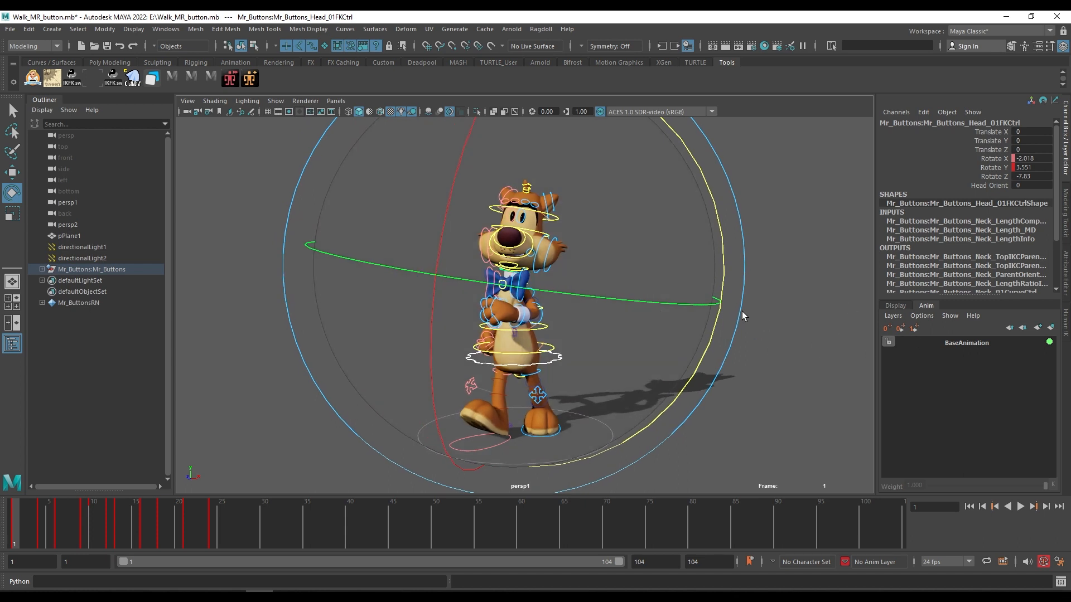
{"action": "mouse_move", "coordinate": [1047, 326]}
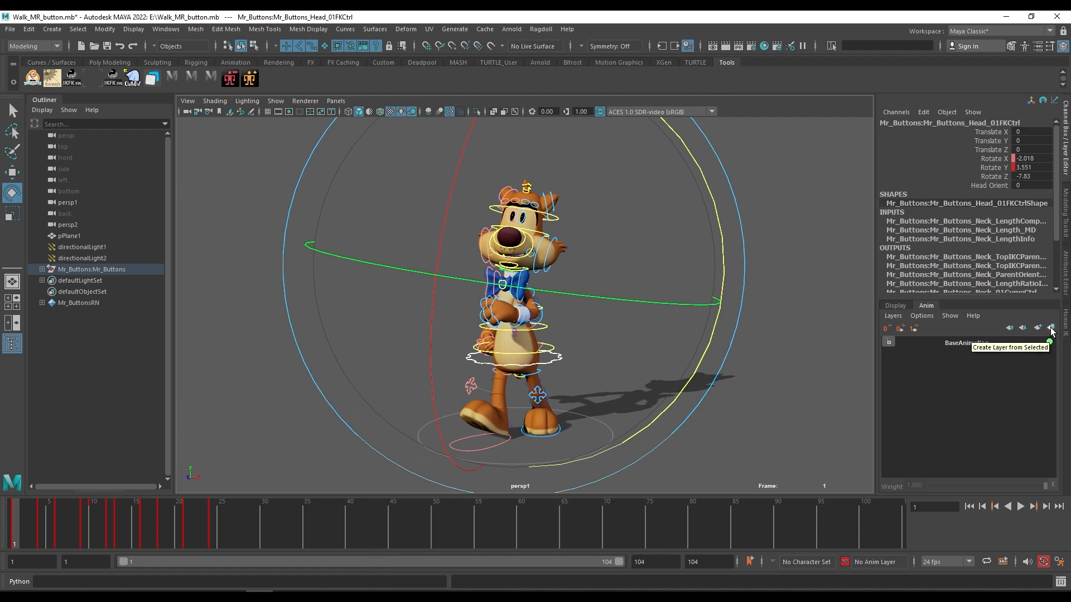
{"action": "left_click", "coordinate": [1052, 329]}
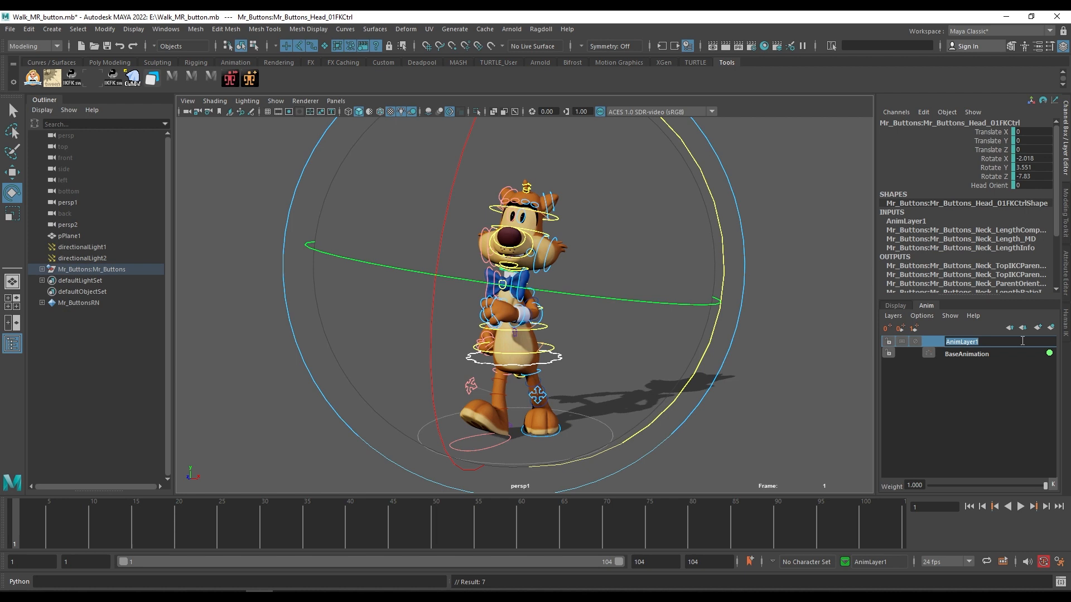
Enter 'headctrl' as the name of AnimLayer1.
{"action": "type", "text": "headctrl"}
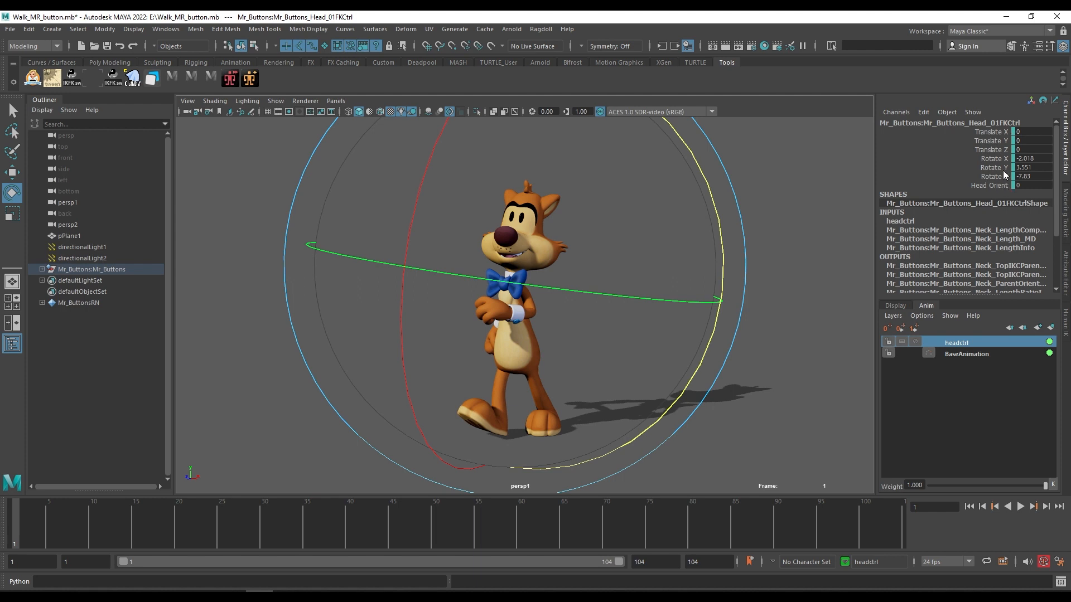
{"action": "mouse_move", "coordinate": [1004, 183]}
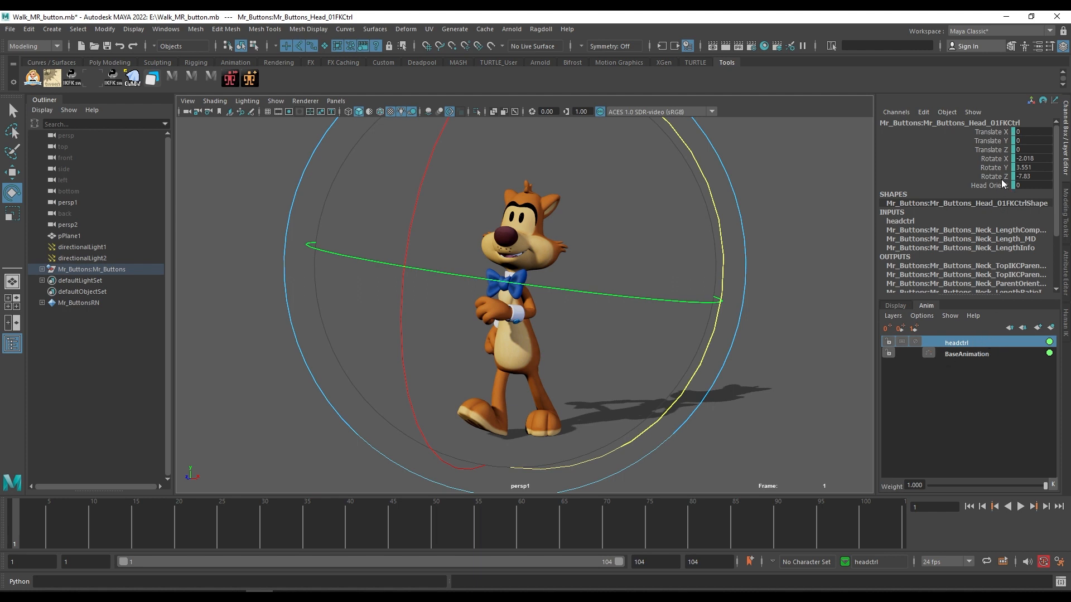
{"action": "mouse_move", "coordinate": [851, 433]}
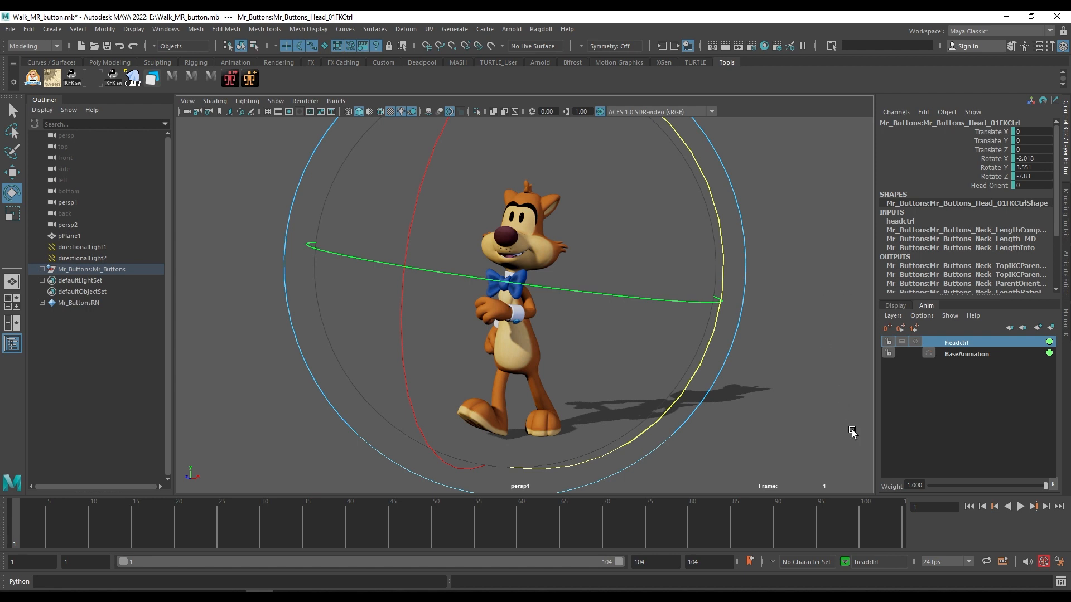
{"action": "mouse_move", "coordinate": [963, 198]}
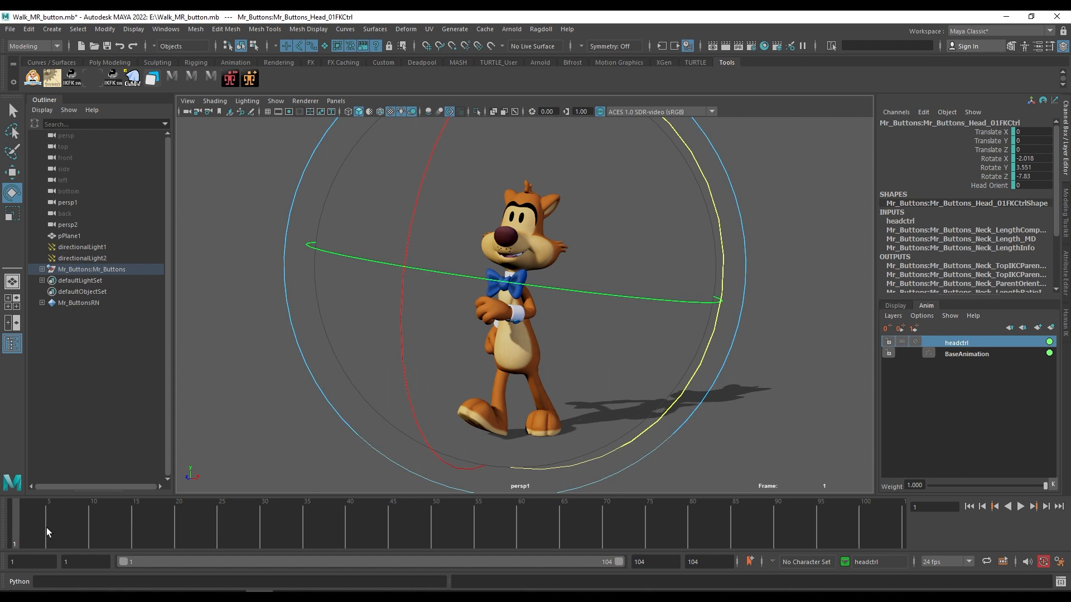
Key the head control neutral at frame 25 and rotated in Y at frame 30.
{"action": "left_click", "coordinate": [1020, 507]}
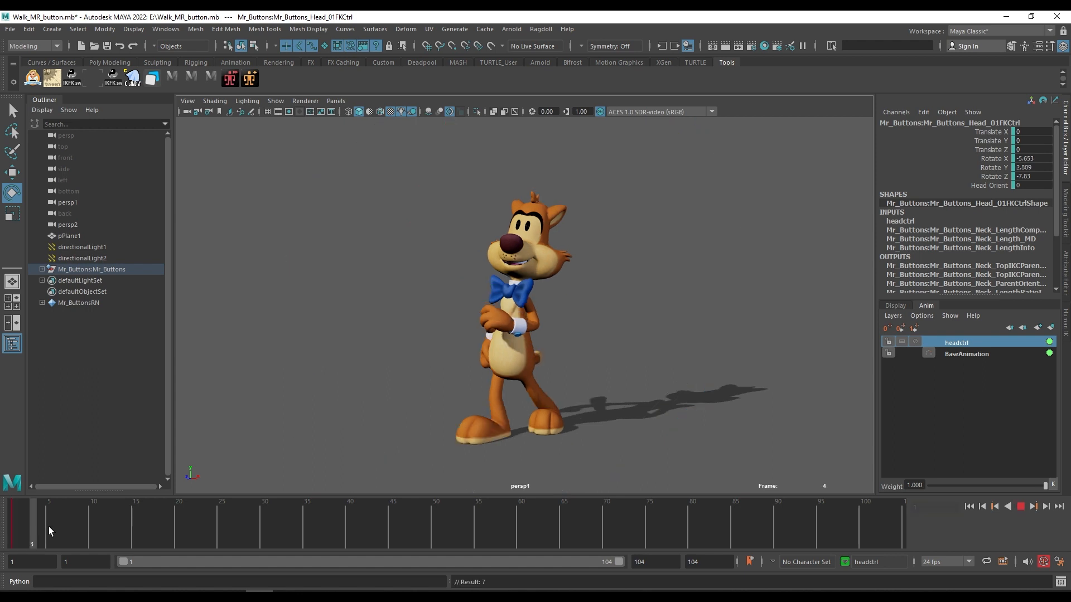
{"action": "left_click", "coordinate": [221, 519]}
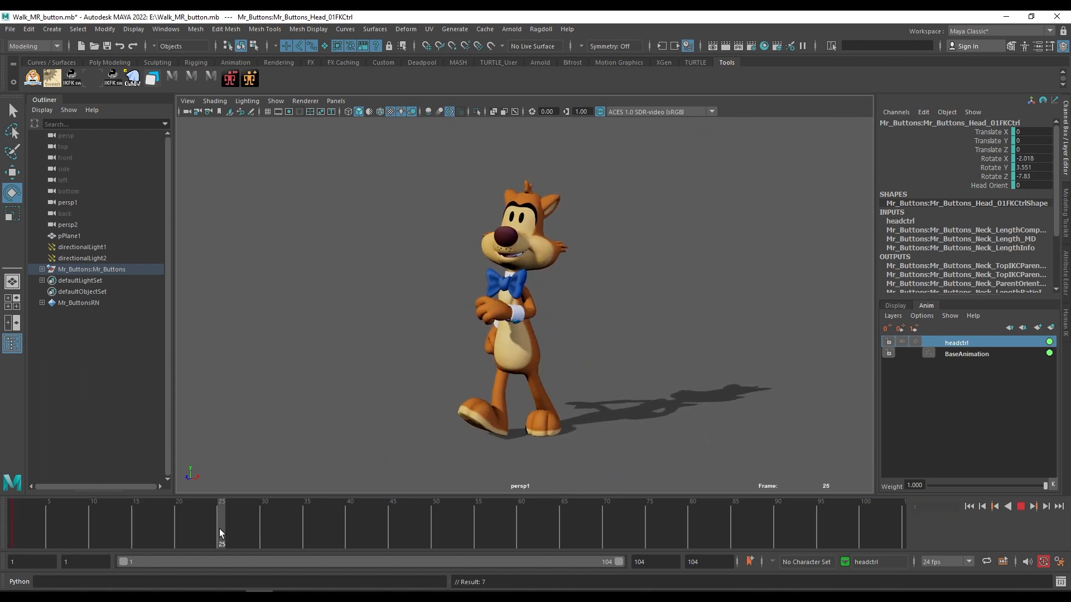
{"action": "left_click", "coordinate": [594, 325]}
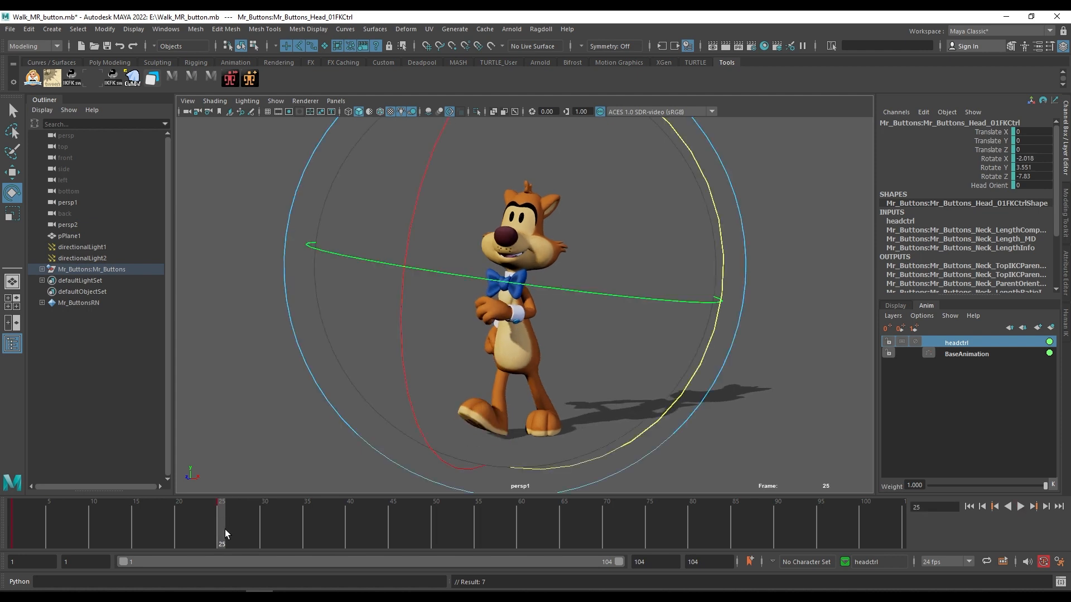
{"action": "left_click", "coordinate": [263, 519]}
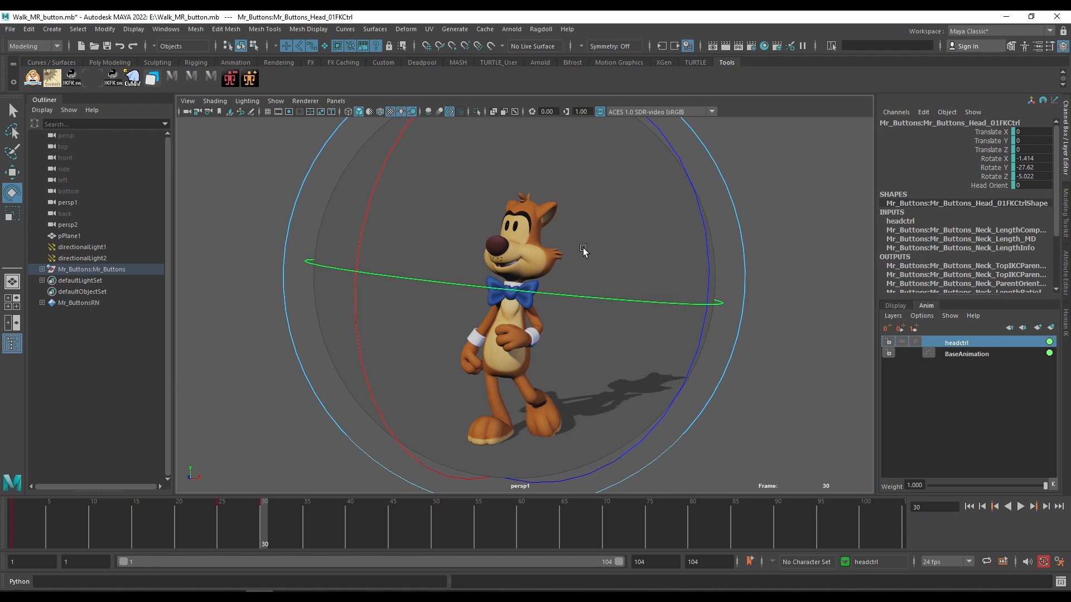
{"action": "left_click", "coordinate": [1019, 505]}
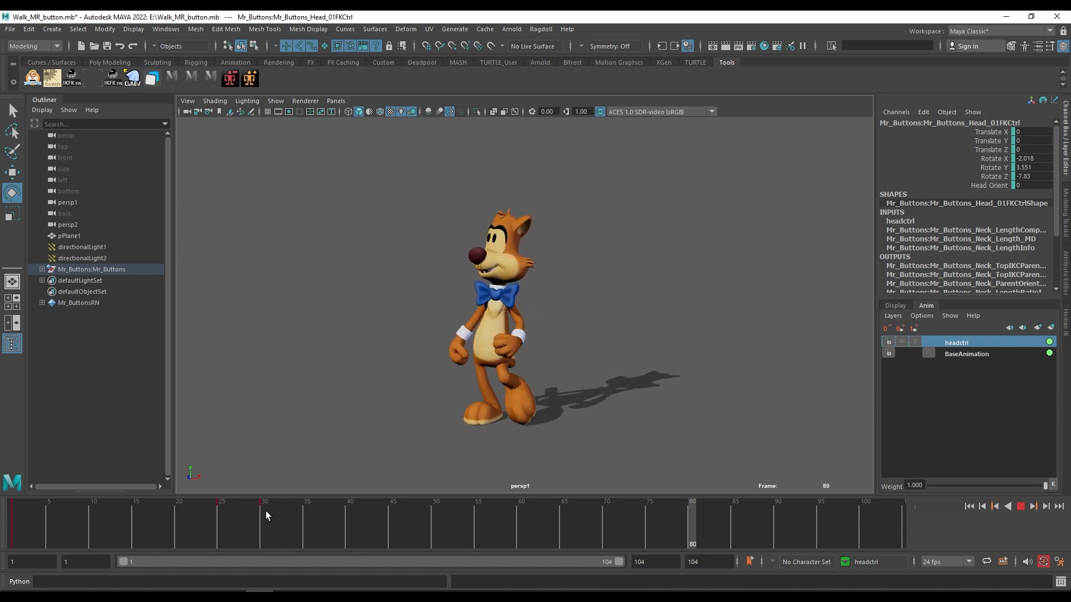
{"action": "left_click", "coordinate": [1019, 506]}
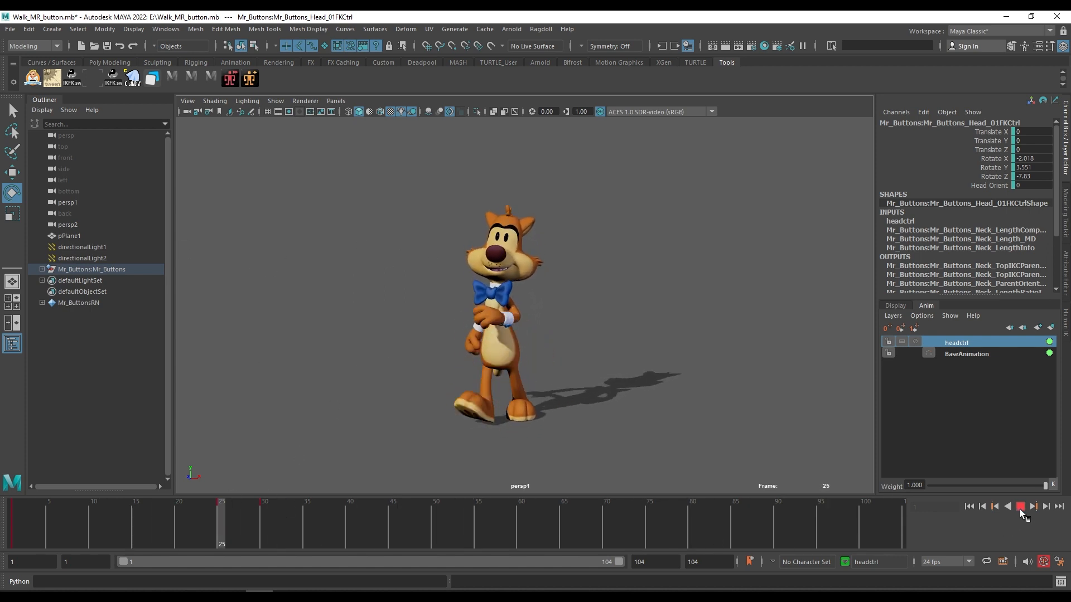
Stop playback and key a second Y head rotation around frames 58–70.
{"action": "left_click", "coordinate": [1020, 505]}
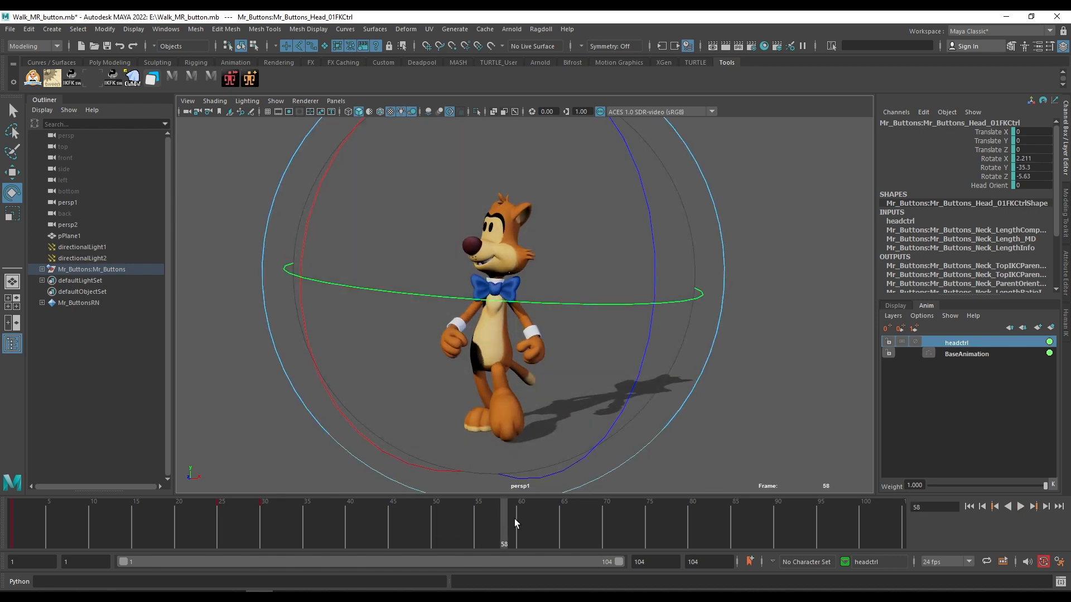
{"action": "left_click", "coordinate": [1019, 506]}
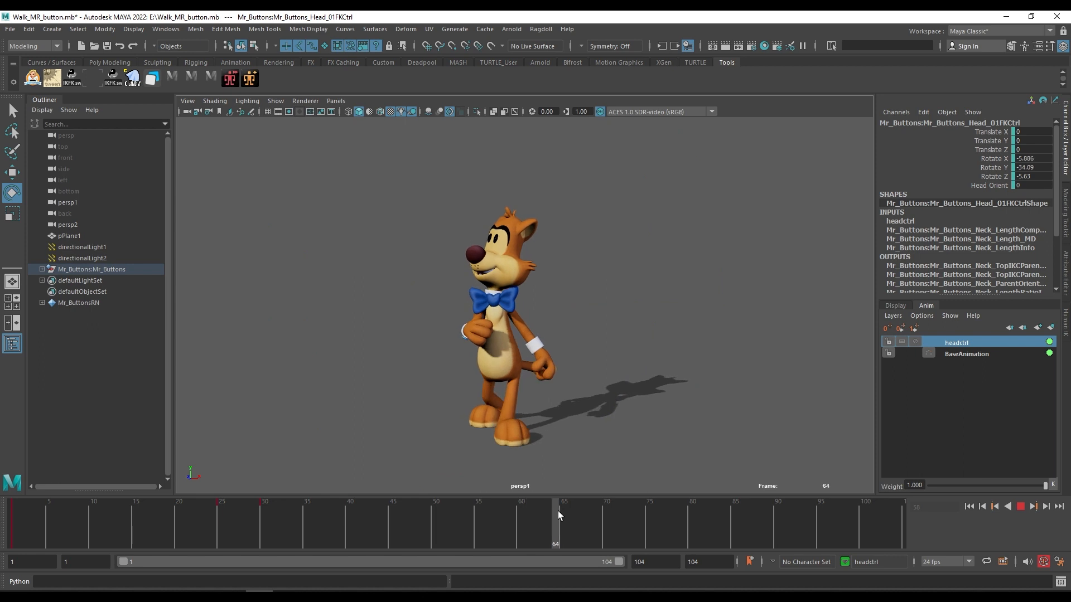
{"action": "left_click", "coordinate": [564, 517]}
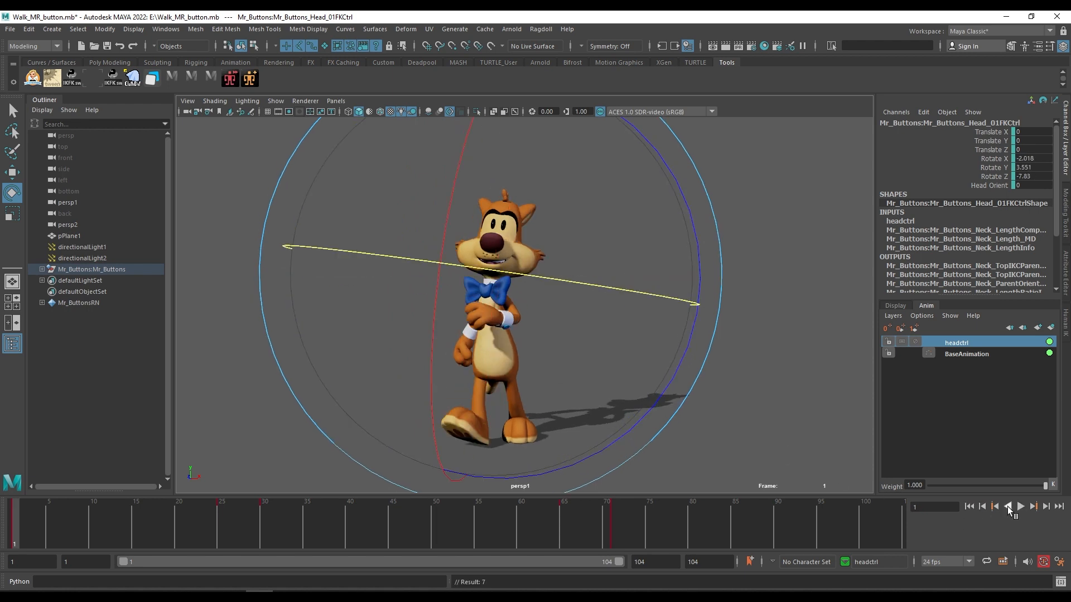
Play back both head turns, then lock the headctrl layer.
{"action": "left_click", "coordinate": [1020, 505]}
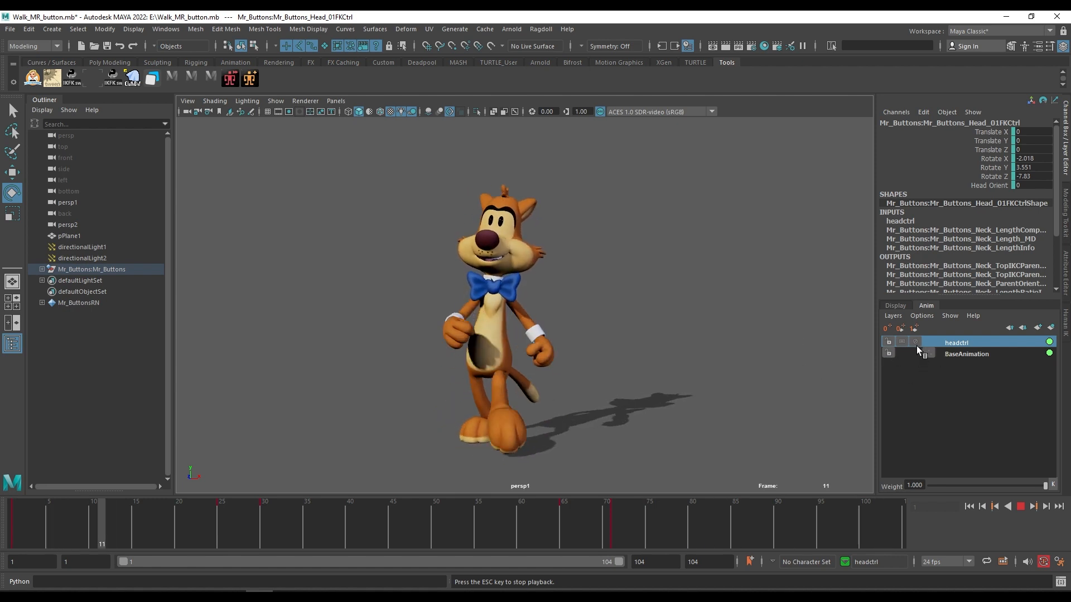
{"action": "left_click", "coordinate": [900, 342]}
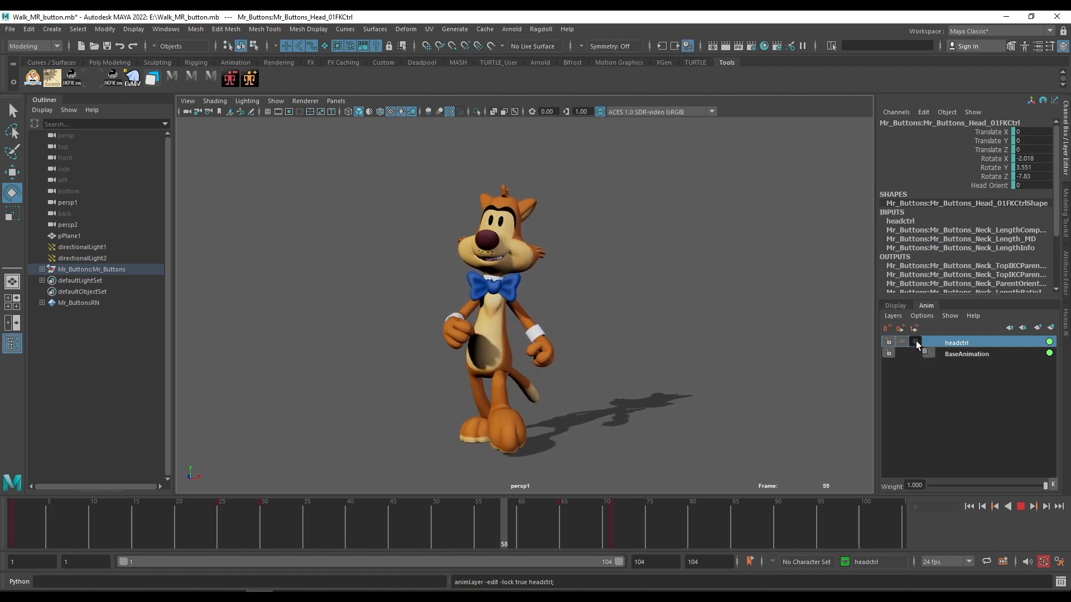